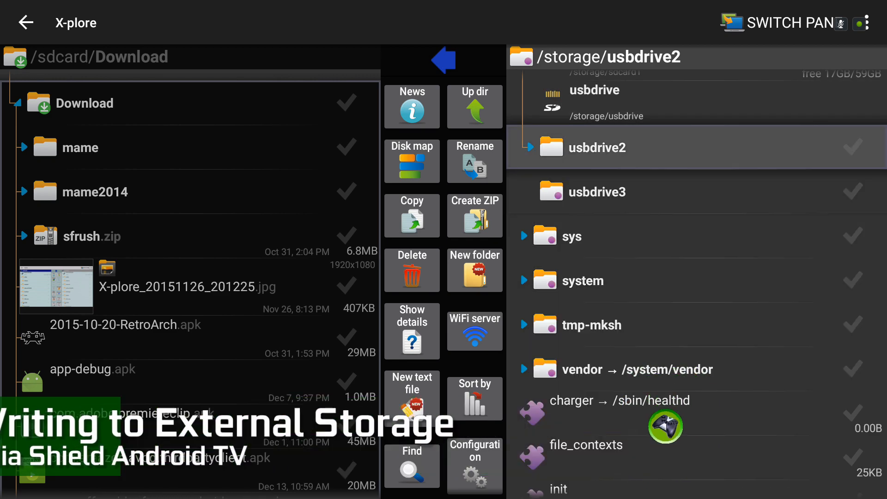
- Expand usbdrive2 and attempt to delete Image1.png, which stays on the drive
{"action": "left_click", "coordinate": [600, 147]}
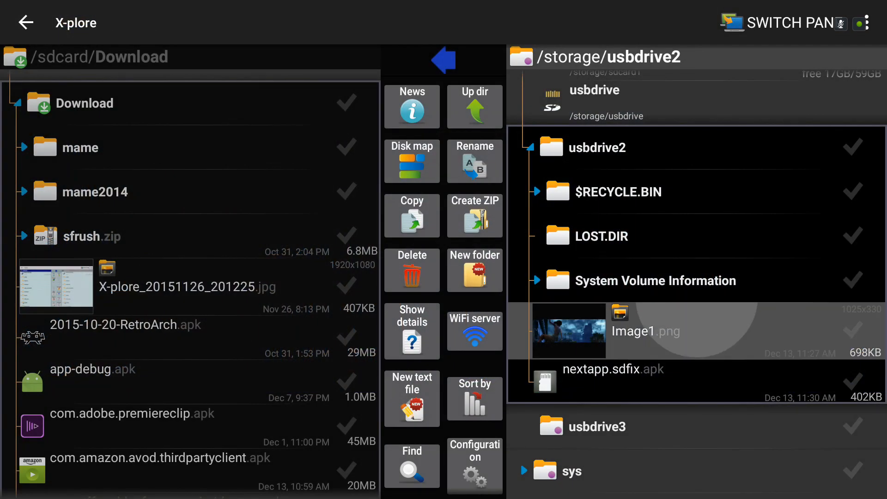
{"action": "left_click", "coordinate": [566, 331]}
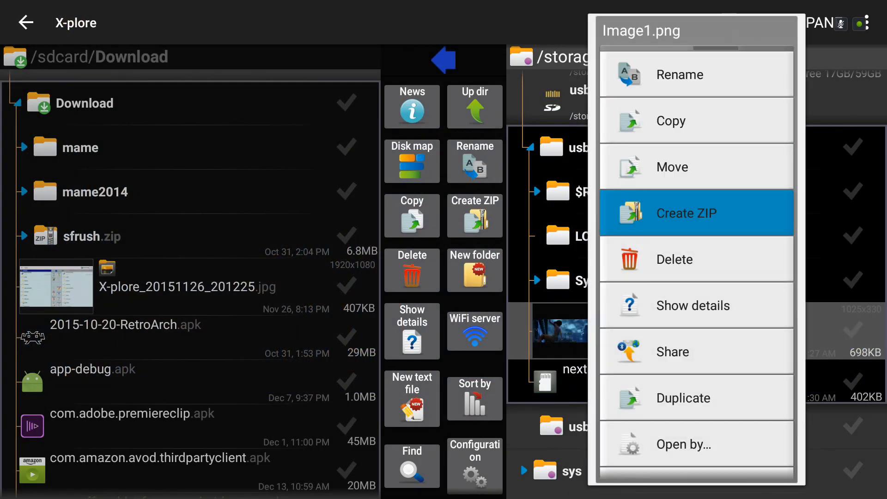
{"action": "left_click", "coordinate": [673, 259]}
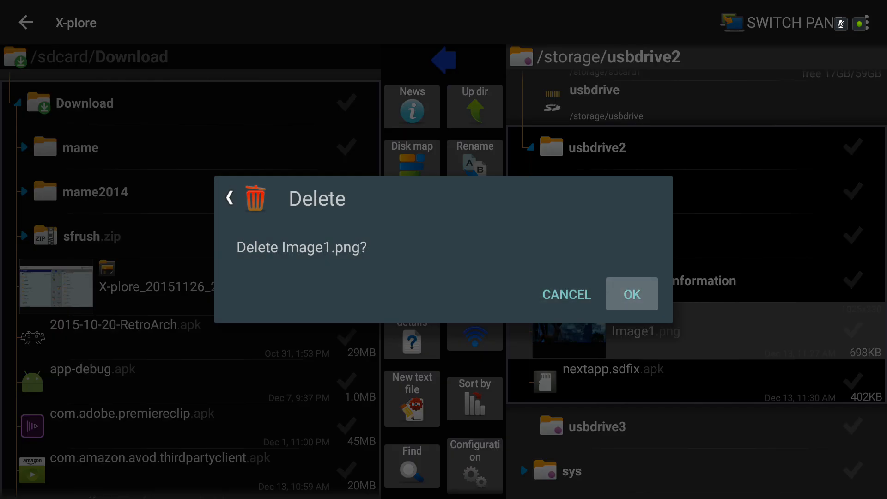
{"action": "left_click", "coordinate": [631, 294]}
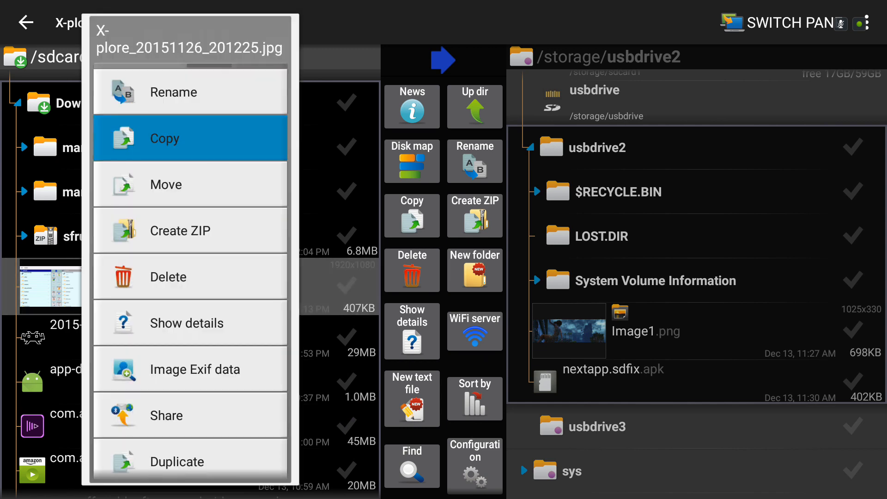
- Attempt copying the screenshot to usbdrive2 and dismiss the EACCES permission-denied error
{"action": "left_click", "coordinate": [164, 137]}
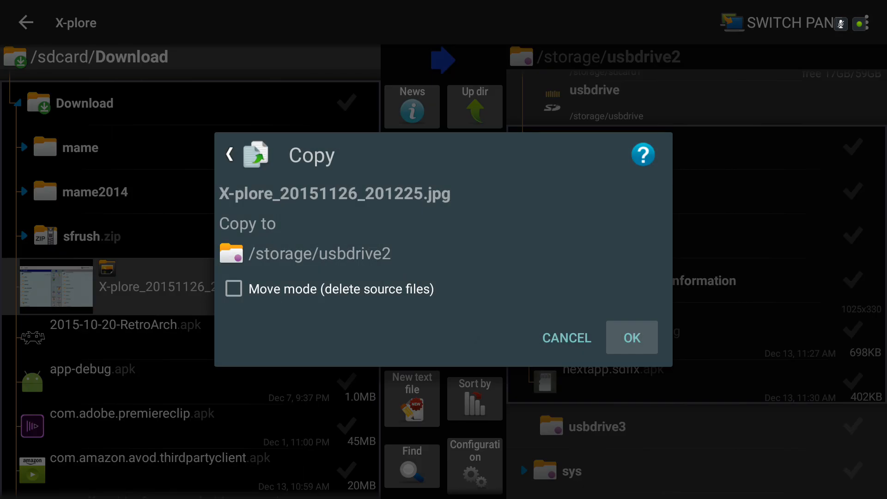
{"action": "left_click", "coordinate": [631, 338]}
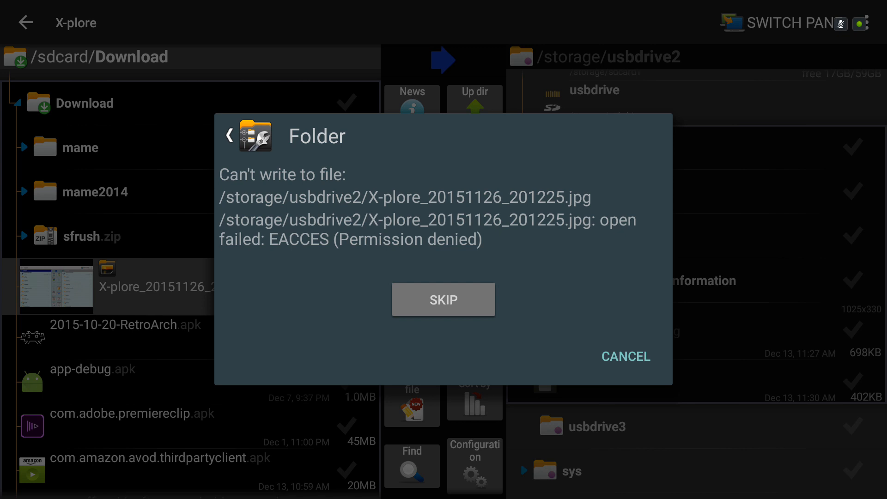
{"action": "left_click", "coordinate": [442, 299]}
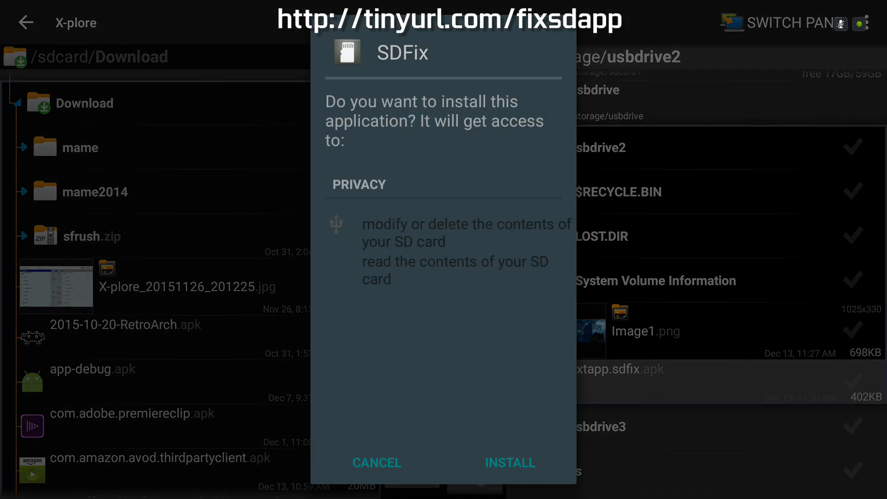
- Install SDFix from nextapp.sdfix.apk and launch it to its Welcome screen
{"action": "left_click", "coordinate": [510, 461]}
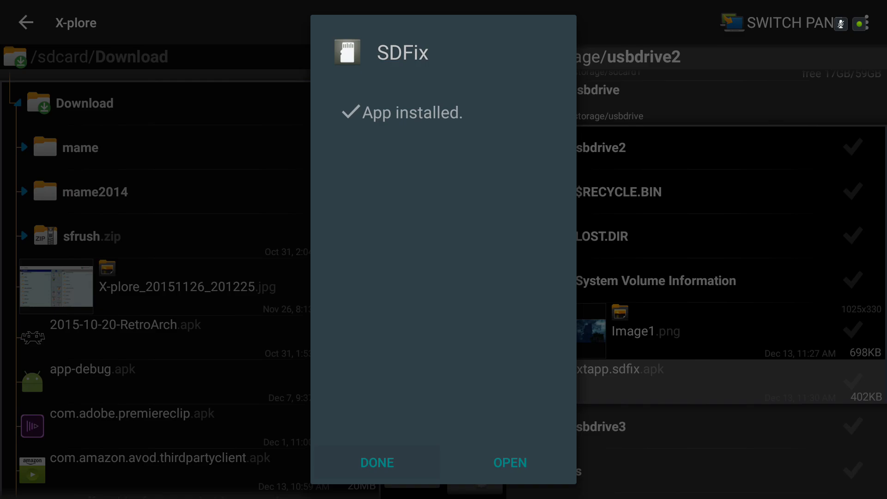
{"action": "left_click", "coordinate": [509, 462]}
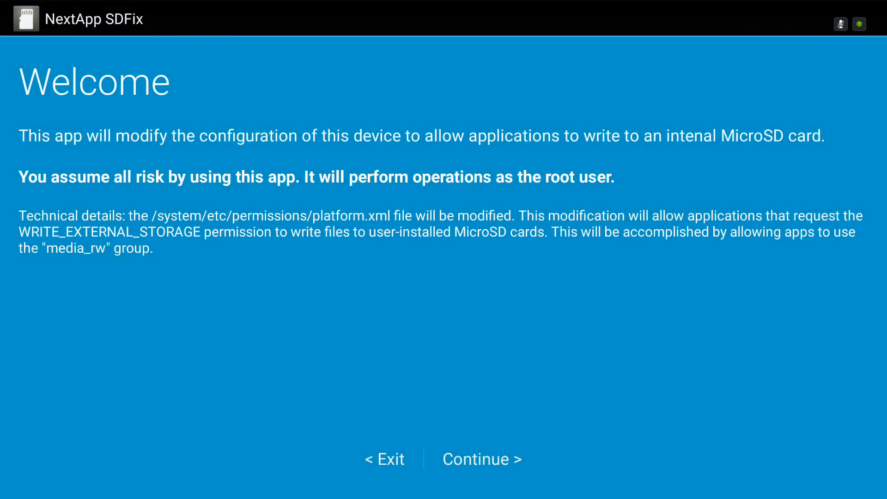
- Continue past Welcome, agree to modify the device, and grant SDFix superuser access
{"action": "left_click", "coordinate": [481, 458]}
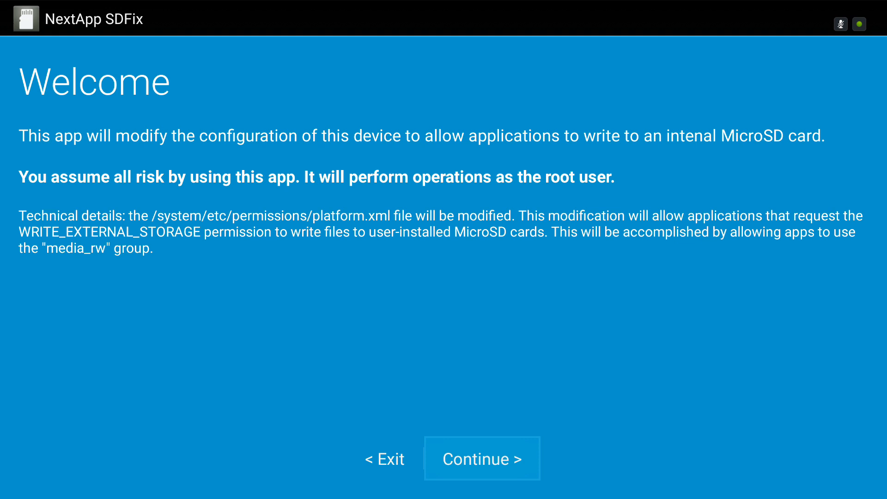
{"action": "left_click", "coordinate": [480, 458]}
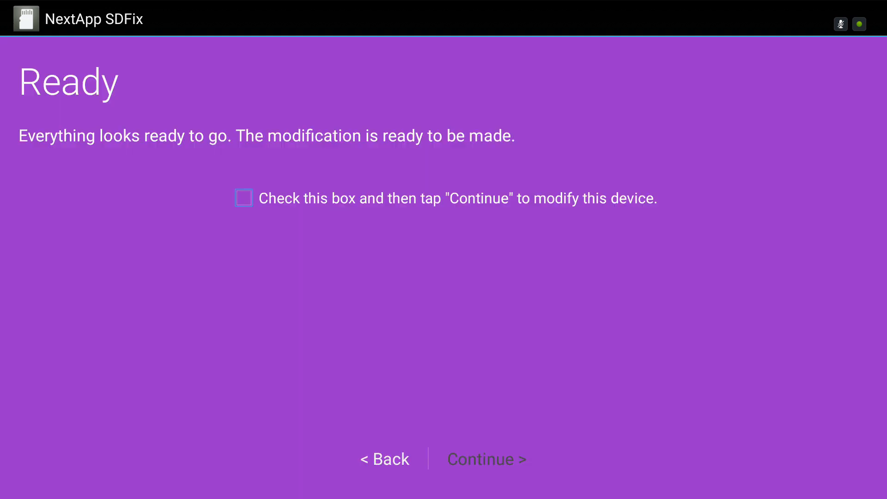
{"action": "left_click", "coordinate": [243, 198]}
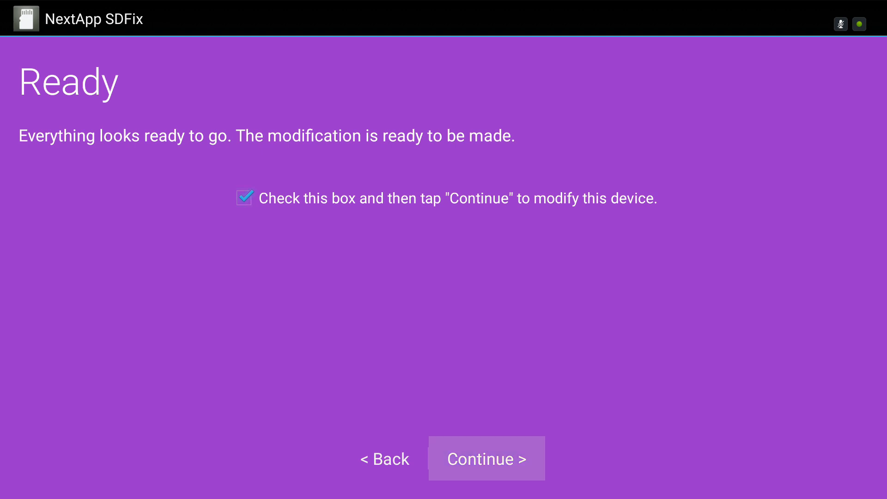
{"action": "left_click", "coordinate": [485, 458]}
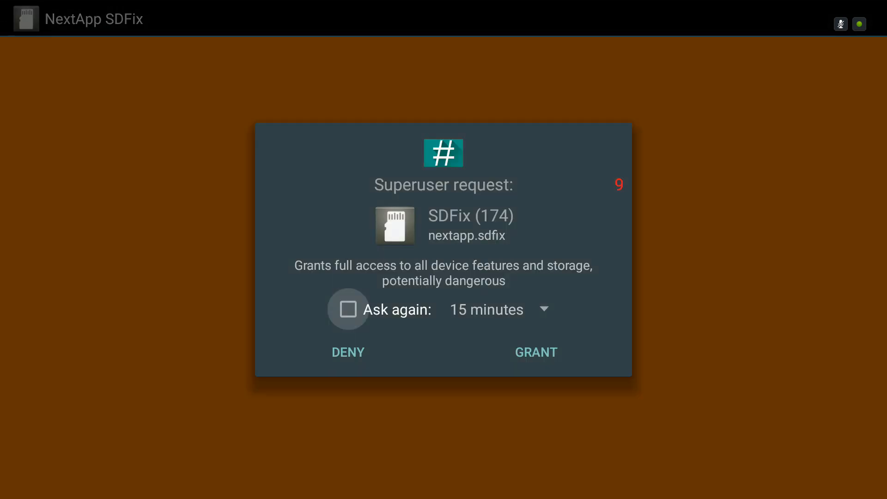
{"action": "left_click", "coordinate": [535, 352]}
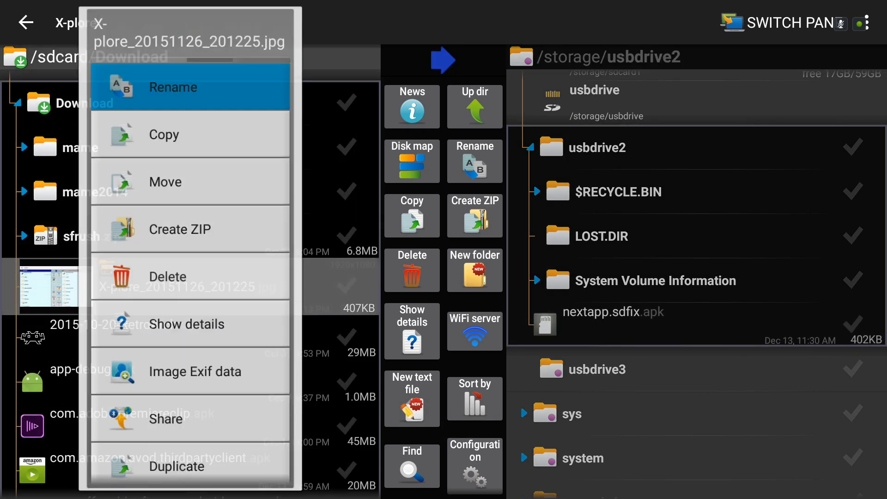
- Copy X-plore_20151126_201225.jpg from Download to usbdrive2 successfully and select the copy
{"action": "left_click", "coordinate": [163, 134]}
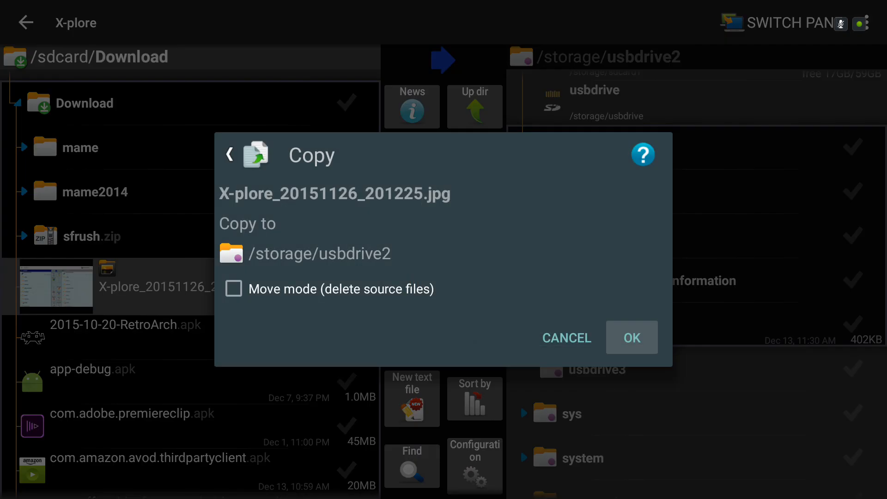
{"action": "left_click", "coordinate": [631, 337]}
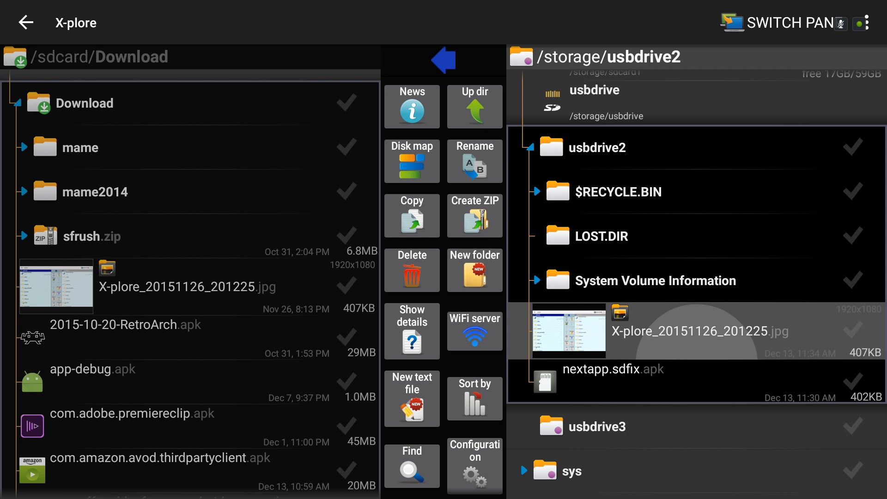
{"action": "left_click", "coordinate": [697, 330]}
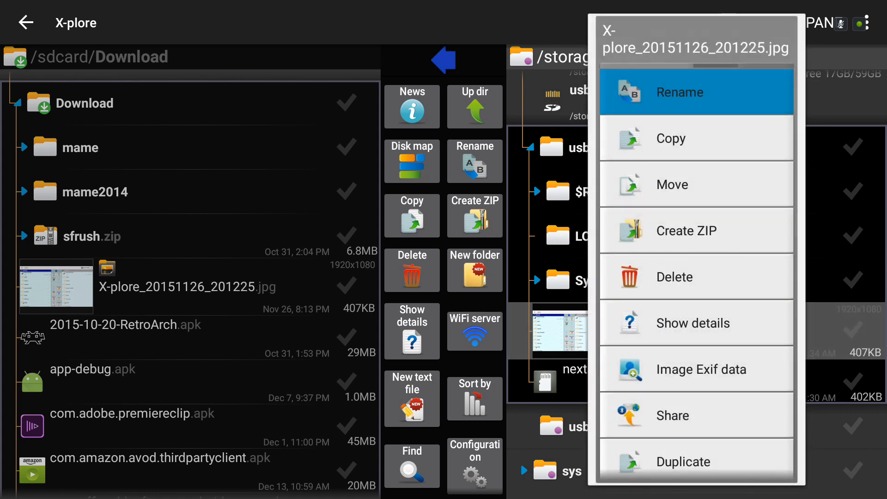
- Delete the copied screenshot from usbdrive2, leaving nextapp.sdfix.apk and system folders
{"action": "left_click", "coordinate": [673, 277]}
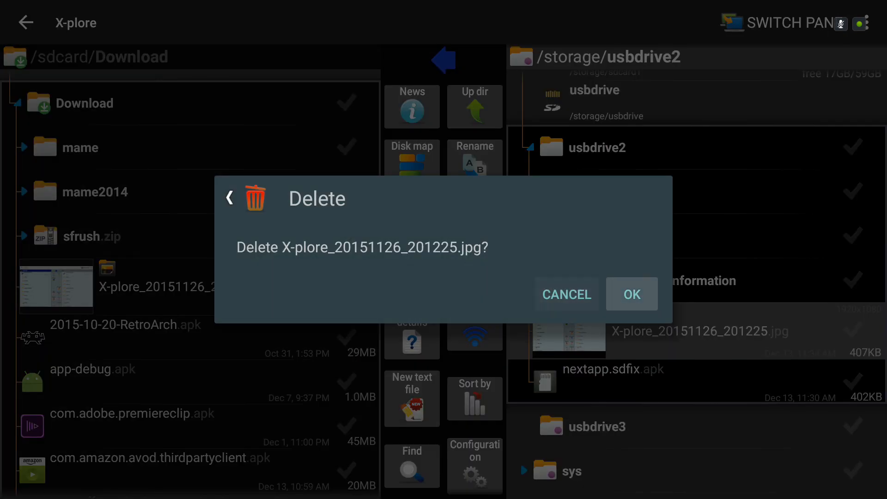
{"action": "left_click", "coordinate": [631, 294]}
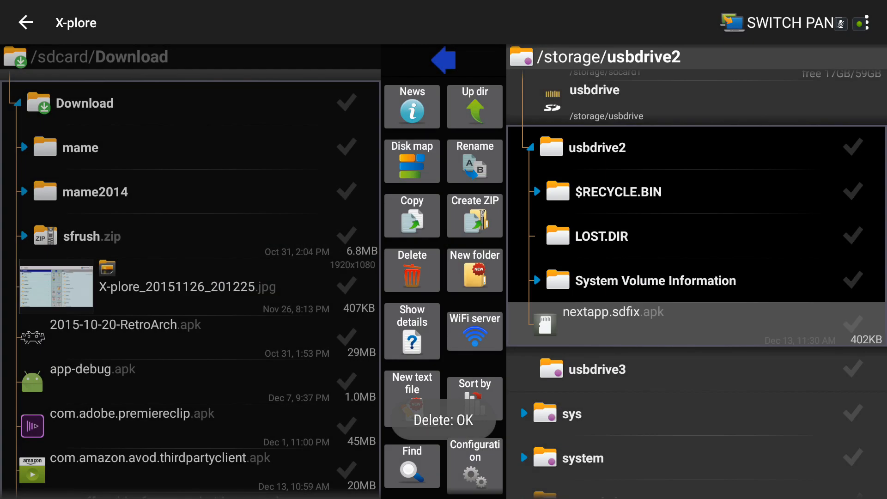